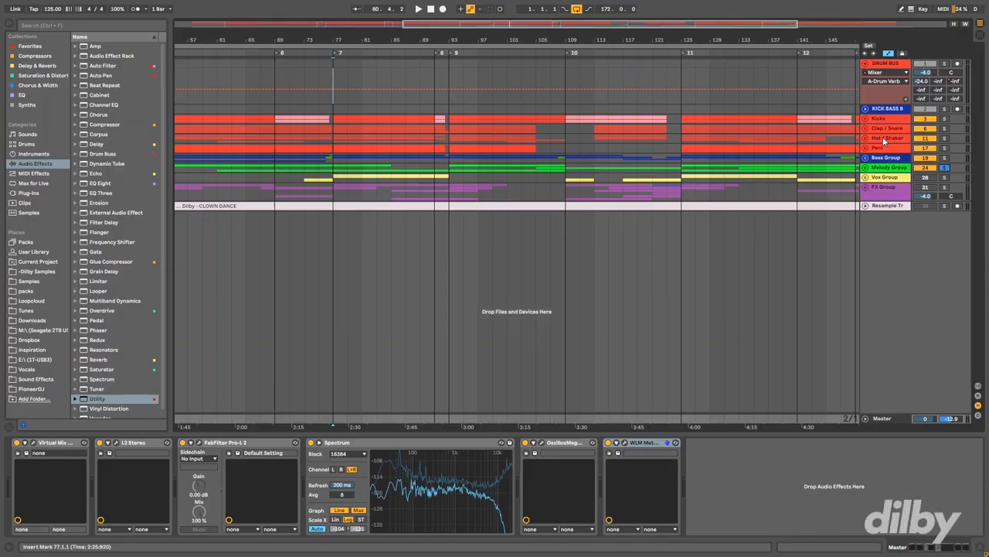
Step: Unfold the Melodic Group header to reveal its green melodic tracks, clips and device chain
left_click(866, 167)
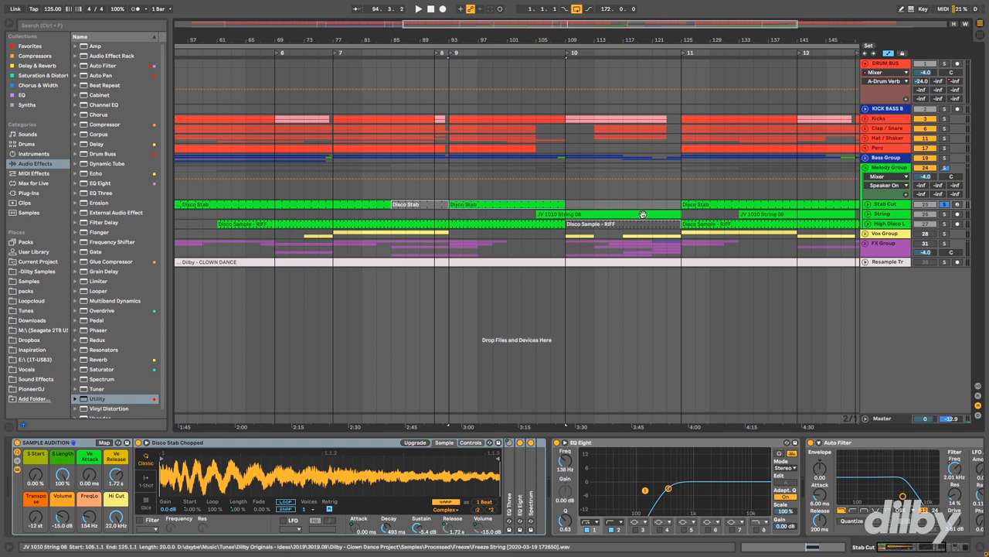
left_click(417, 9)
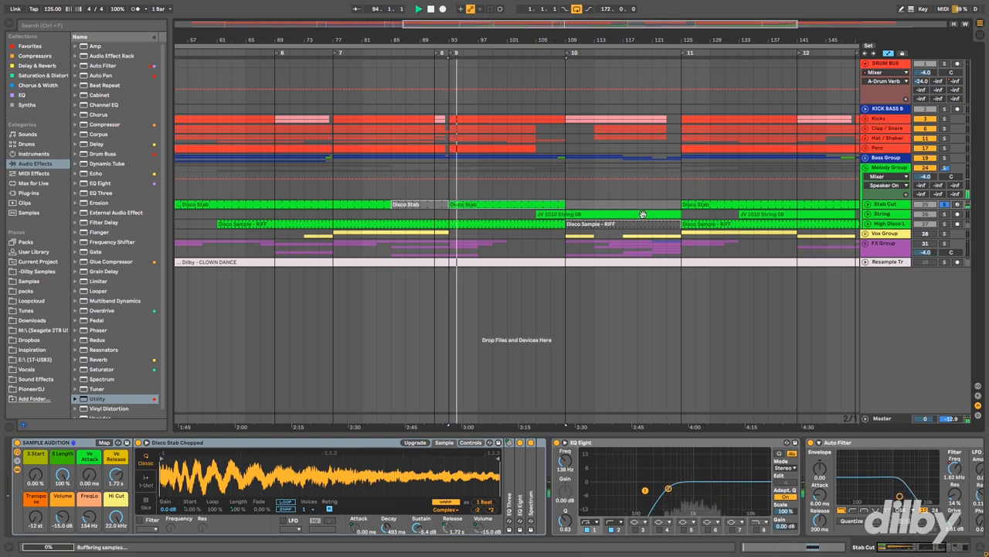
left_click(641, 214)
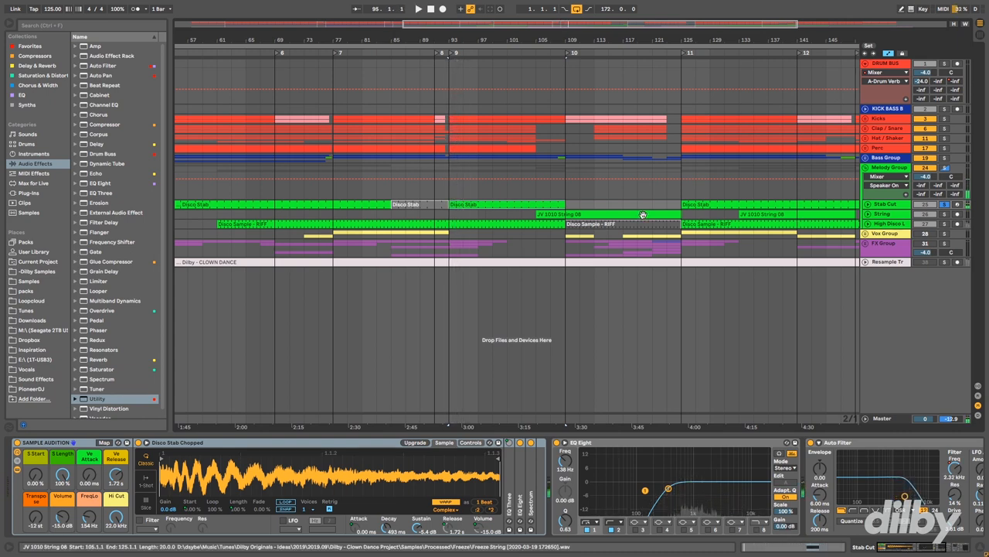